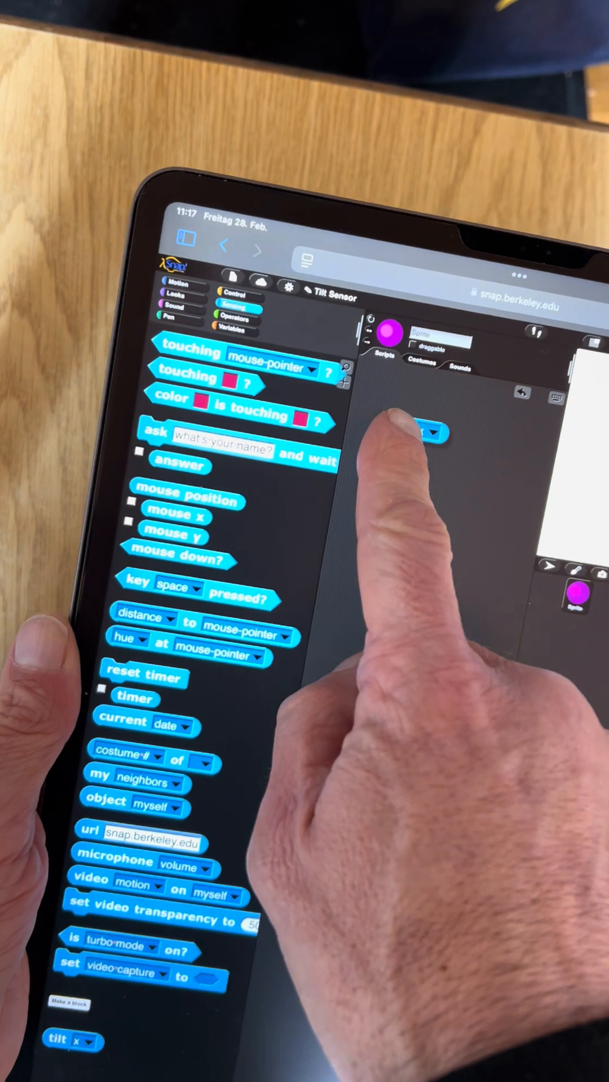
Place the tilt x reporter inside a 'change x by' block in the script area
click(427, 433)
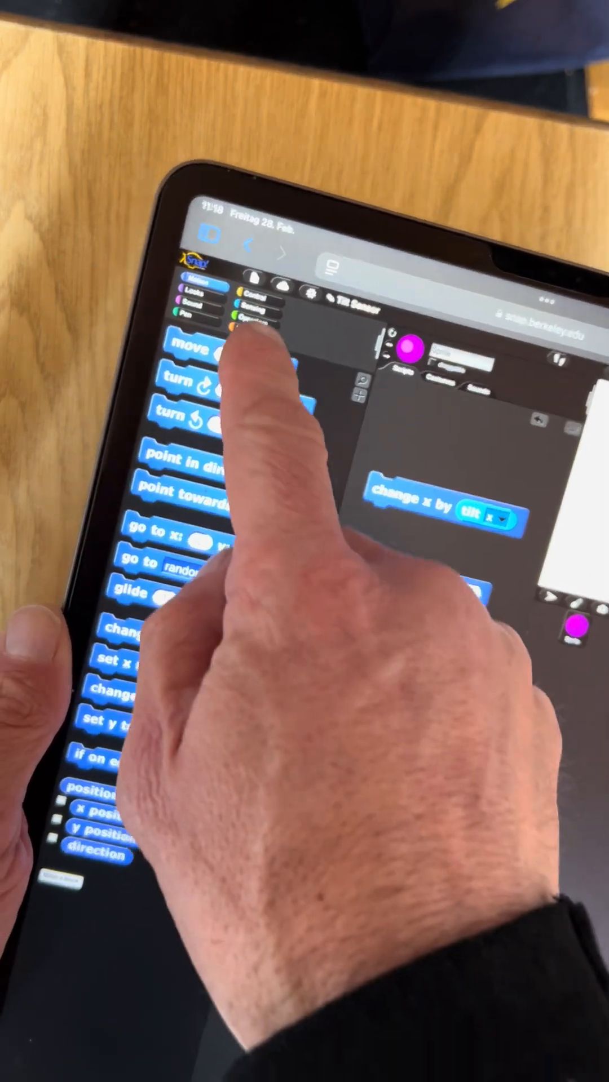
Fill the 'change y by' block with a tilt y reporter from Sensing
click(255, 304)
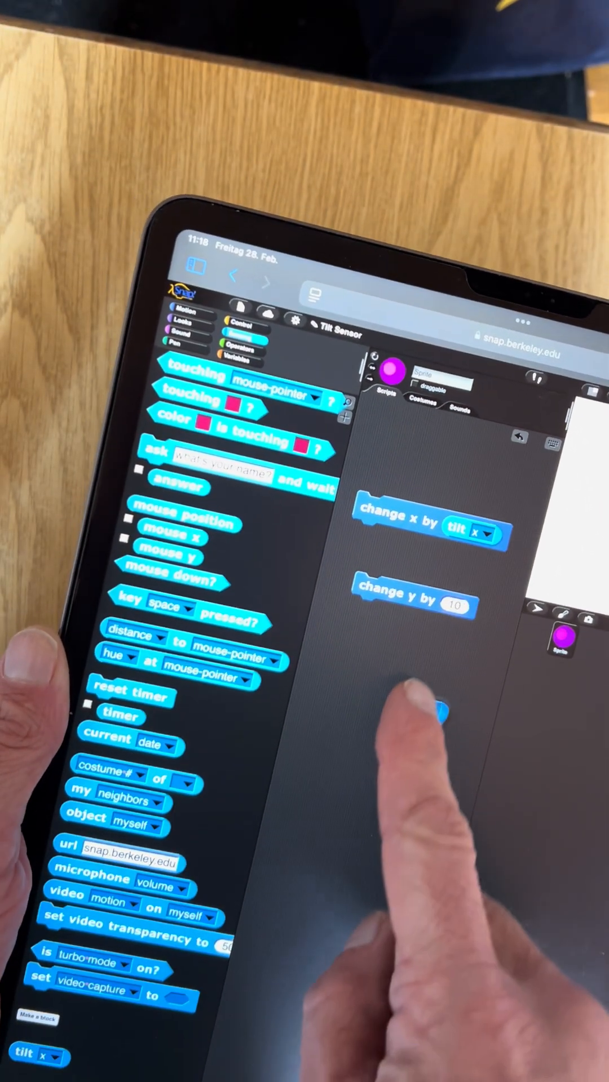
click(462, 615)
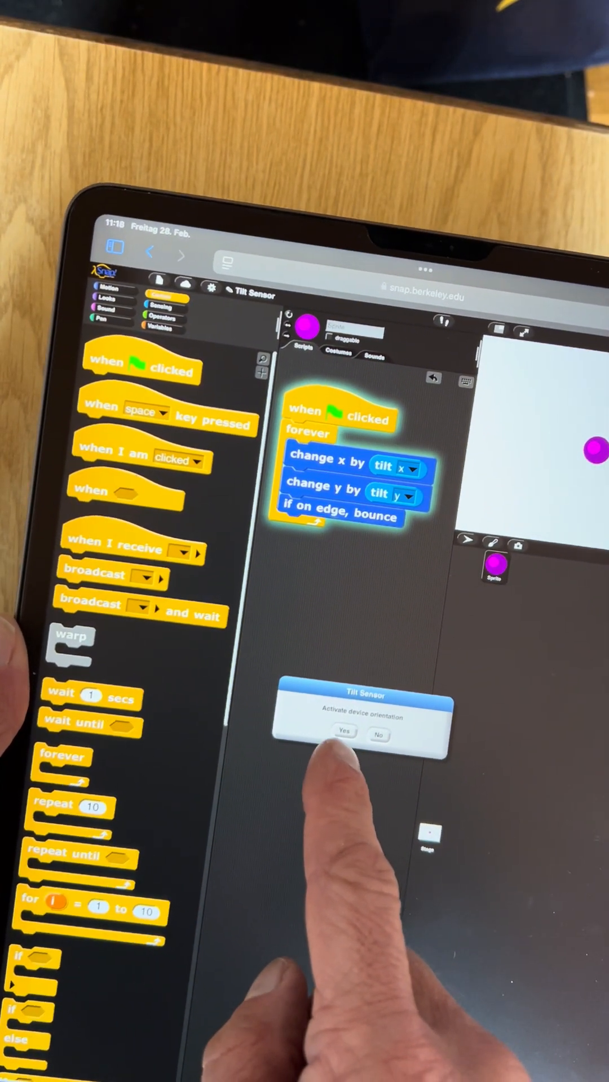
click(344, 733)
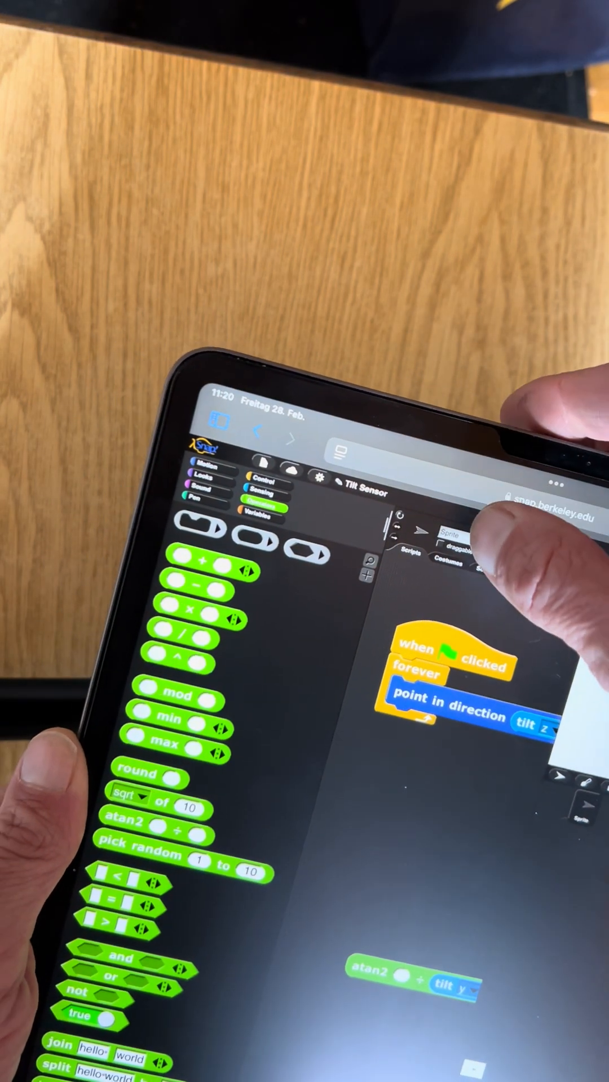
Select the beetle sprite so its scripts show in the scripting area
click(445, 556)
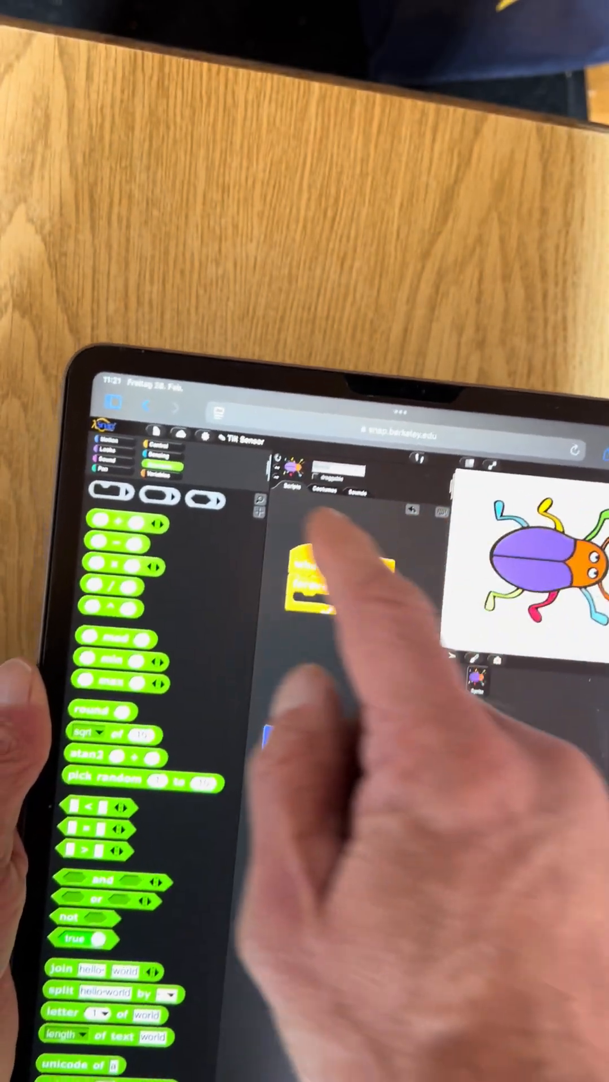
Build an if-else testing 'tilt z > _' containing 'switch to costume', with its costume list shown
click(157, 447)
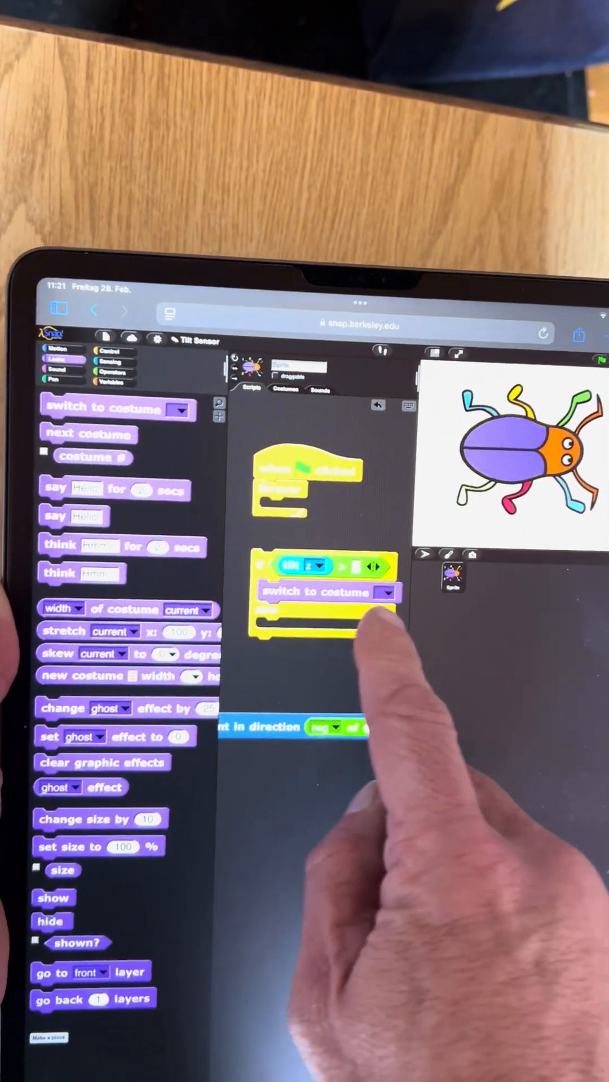
click(391, 588)
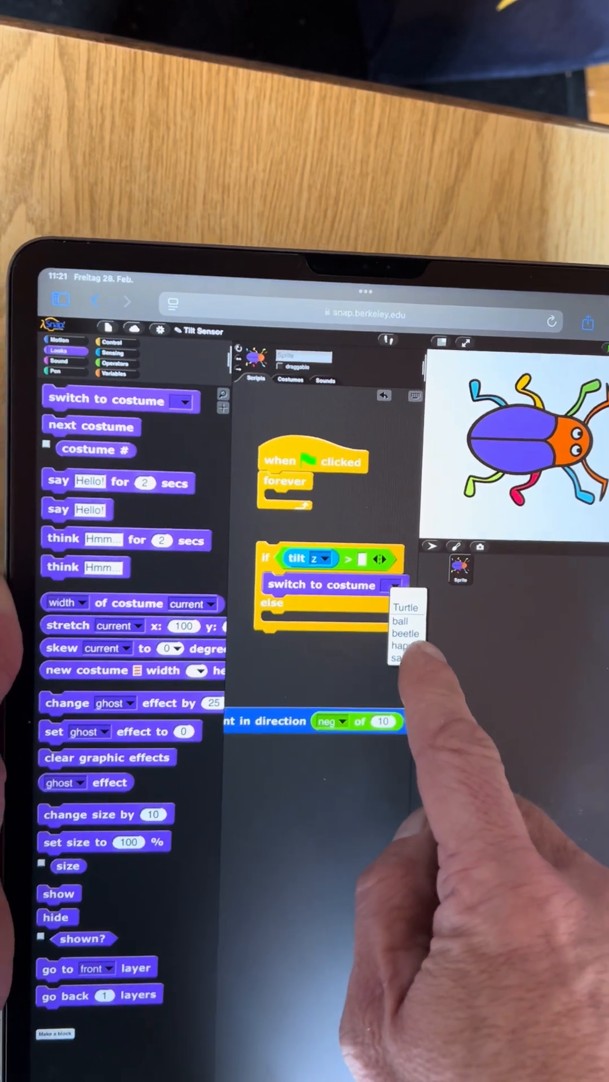